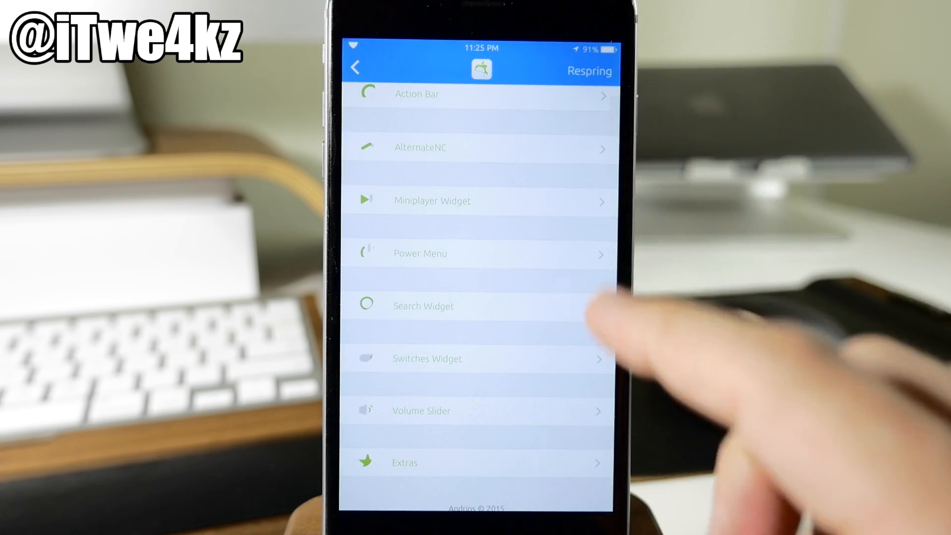
# - Open the Action Bar settings and read the back, home and switcher button instructions
pyautogui.scroll(-3)
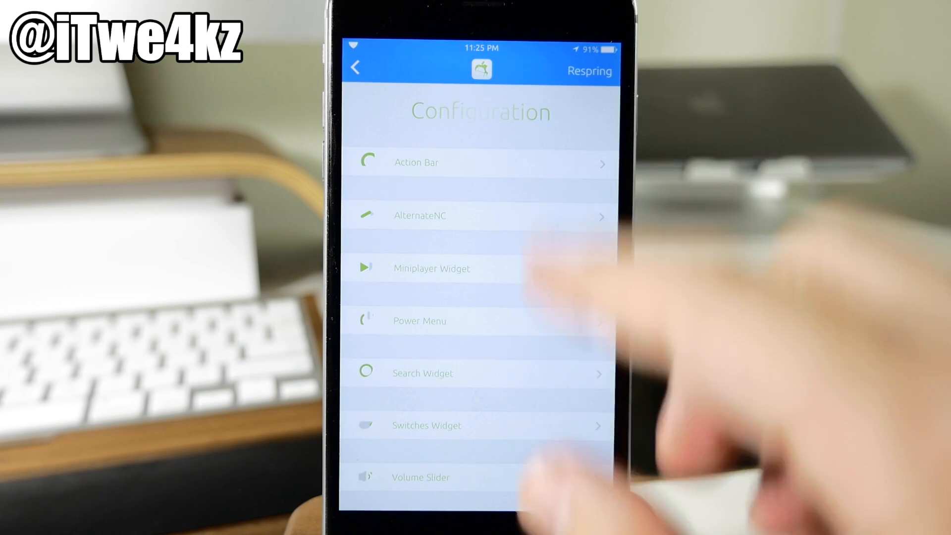
pyautogui.click(481, 162)
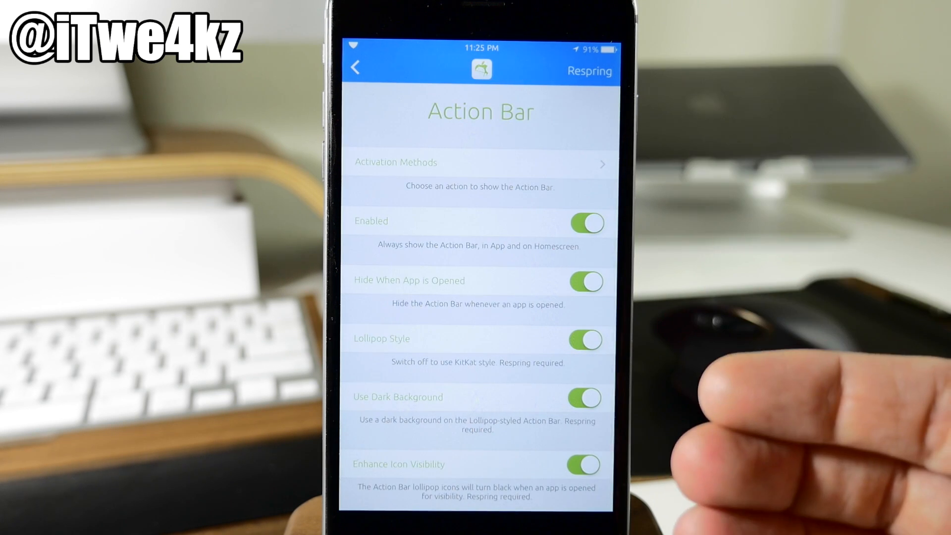
pyautogui.click(584, 397)
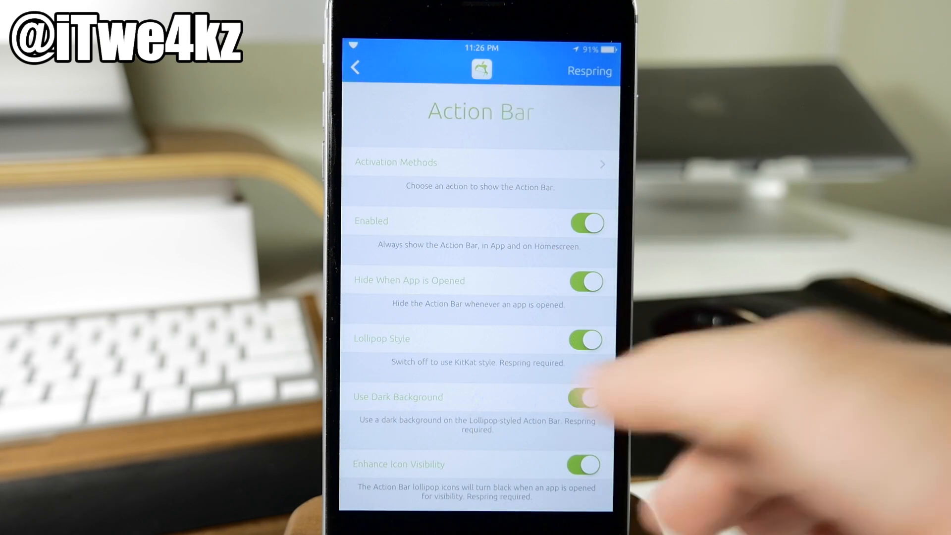
pyautogui.click(583, 398)
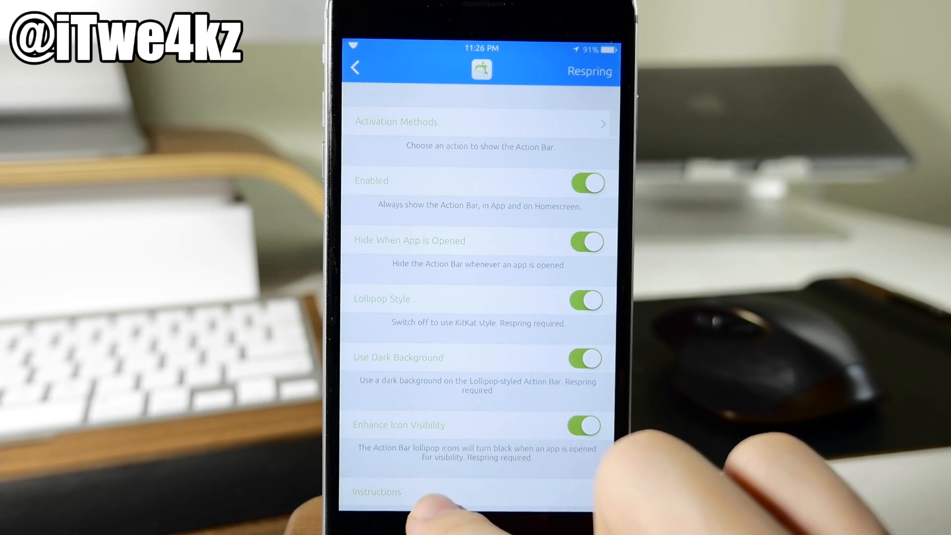
pyautogui.click(376, 491)
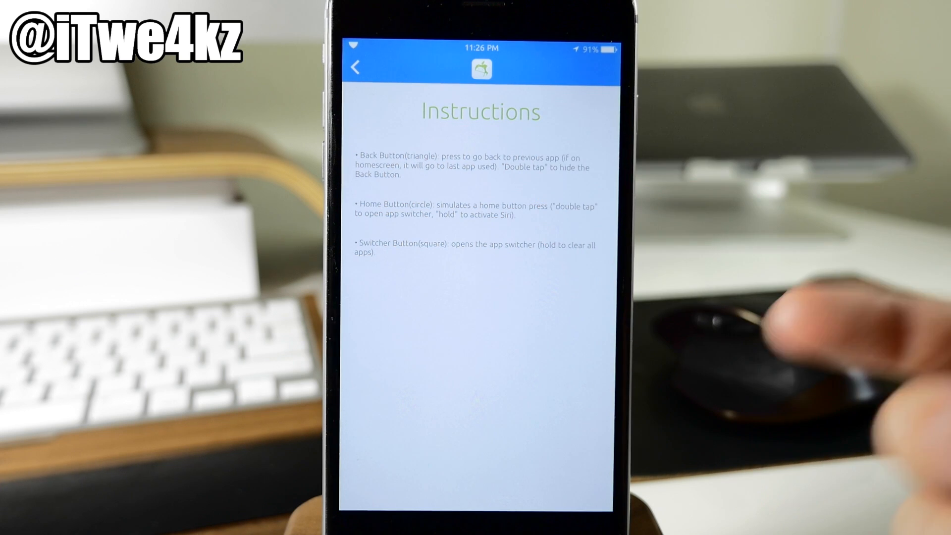
pyautogui.moveTo(582, 218)
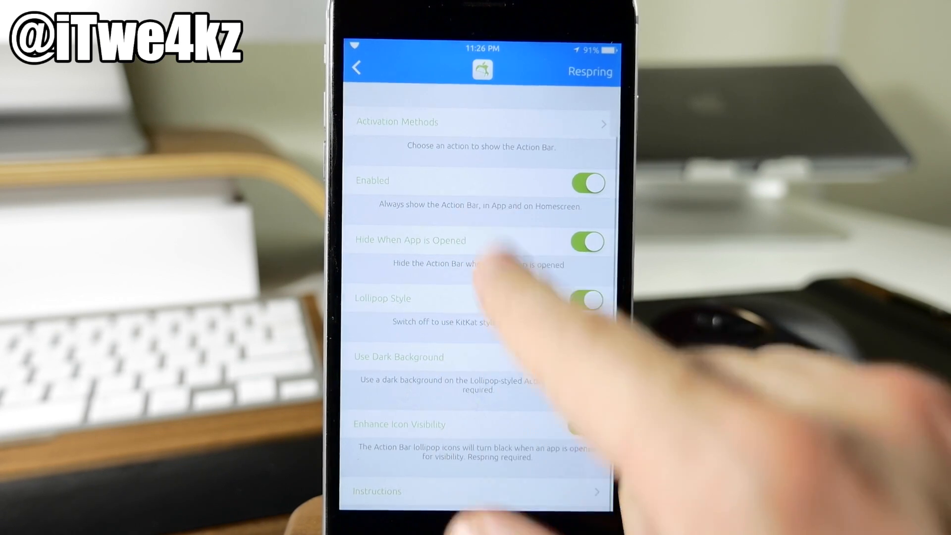
# - Leave the Androidos settings and scroll through a Twitter profile page in the client
pyautogui.scroll(-3)
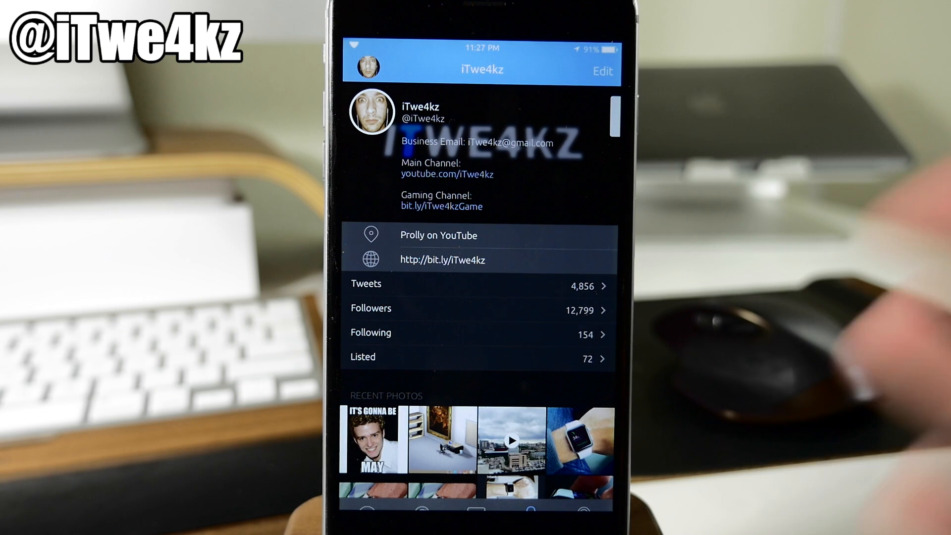
pyautogui.scroll(-3)
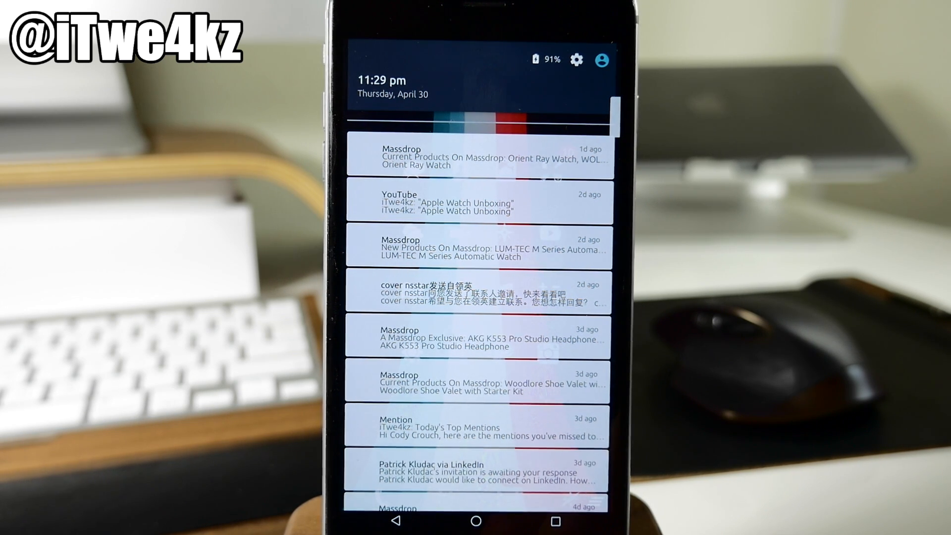
# - Dismiss the notification centre and launch the Music app on its Artists tab
pyautogui.click(475, 520)
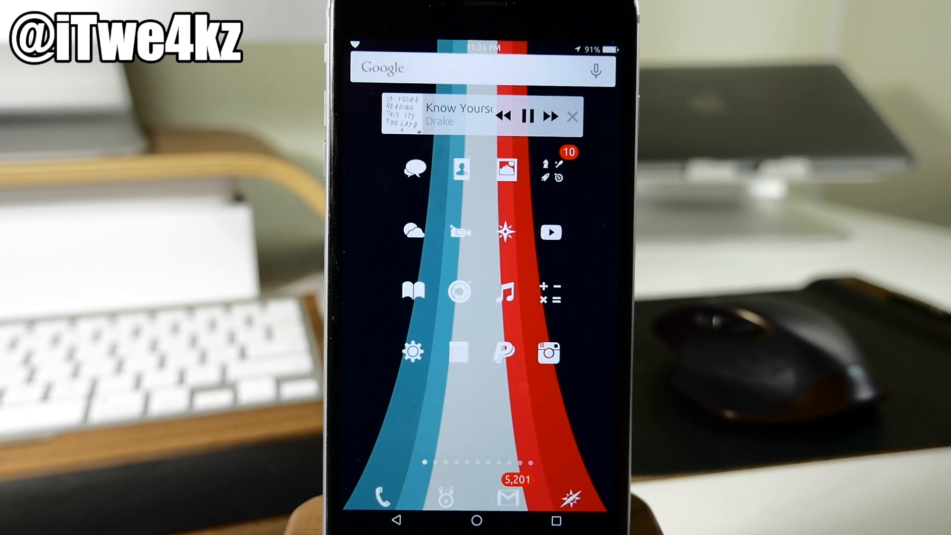
pyautogui.moveTo(461, 115); pyautogui.dragTo(436, 261)
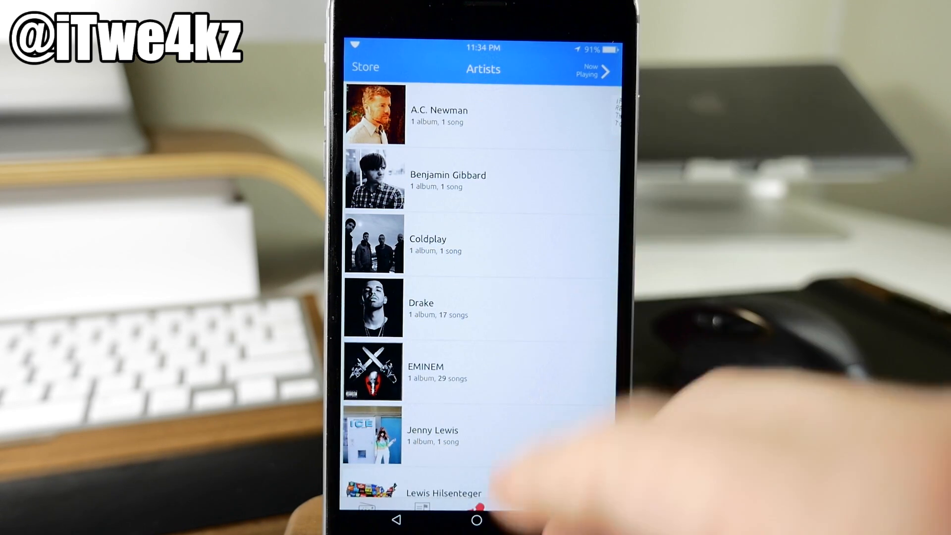
pyautogui.click(477, 520)
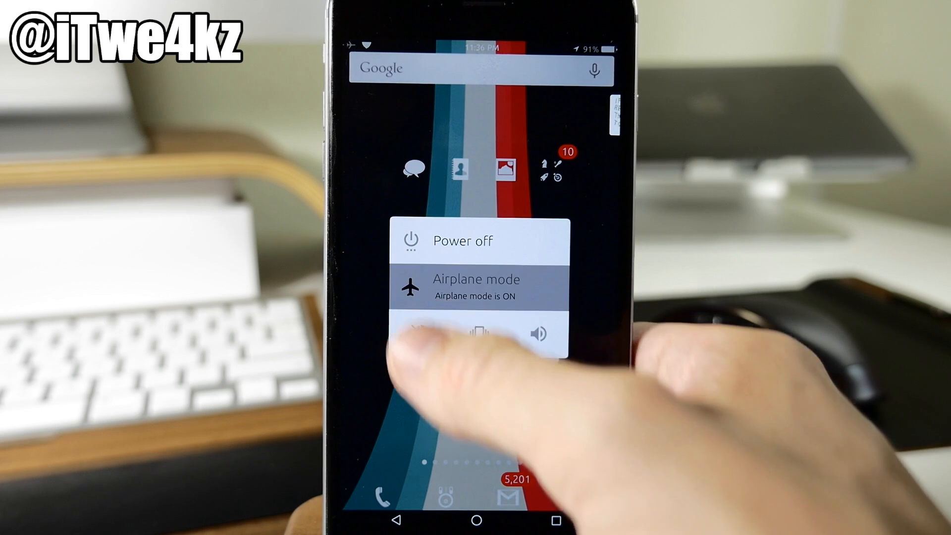
# - Toggle airplane mode in the Android-style power menu, then dismiss it
pyautogui.click(476, 281)
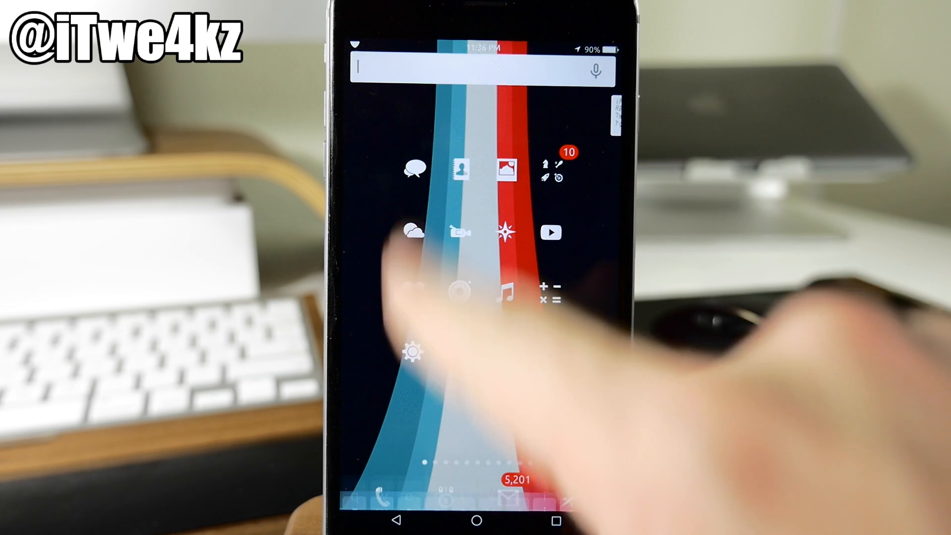
# - Type the letter 'l' into the home screen Google search bar widget
pyautogui.click(473, 67)
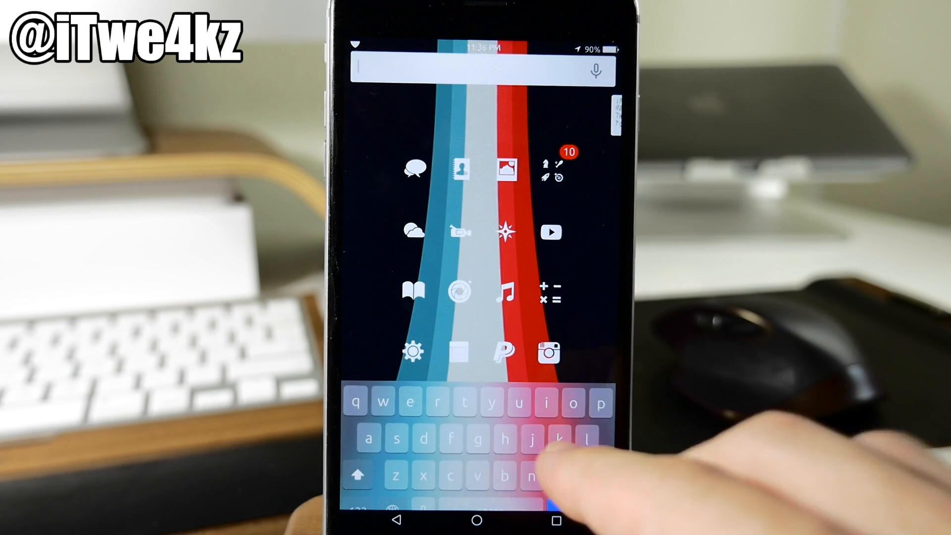
pyautogui.write('l')
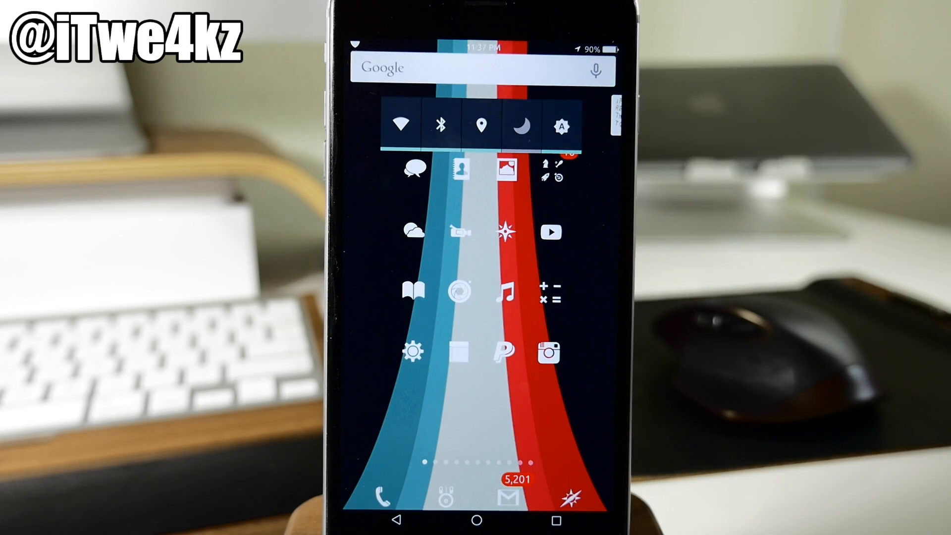
# - Toggle one of the Wi-Fi, Bluetooth, location, night mode or brightness switches
pyautogui.click(402, 125)
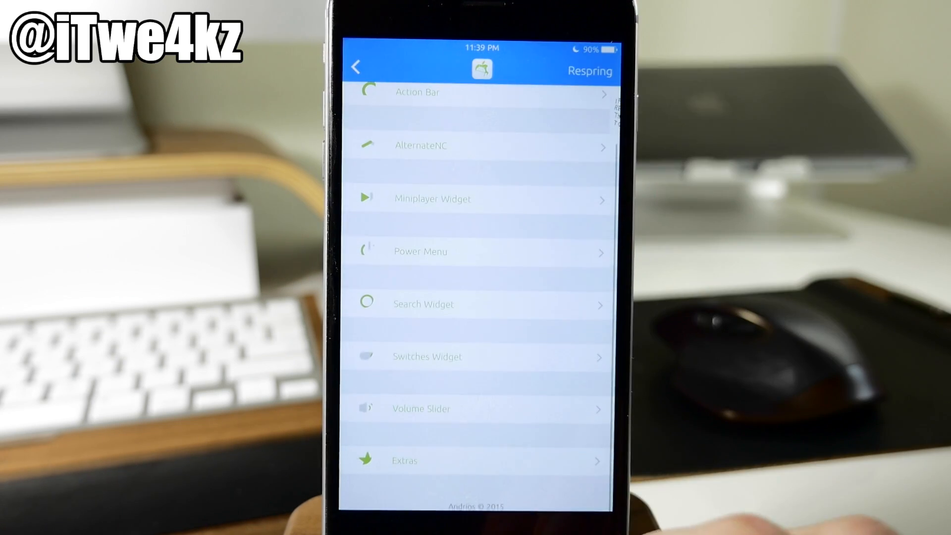
# - Open the Volume Slider settings and show the slider while a song plays
pyautogui.click(481, 460)
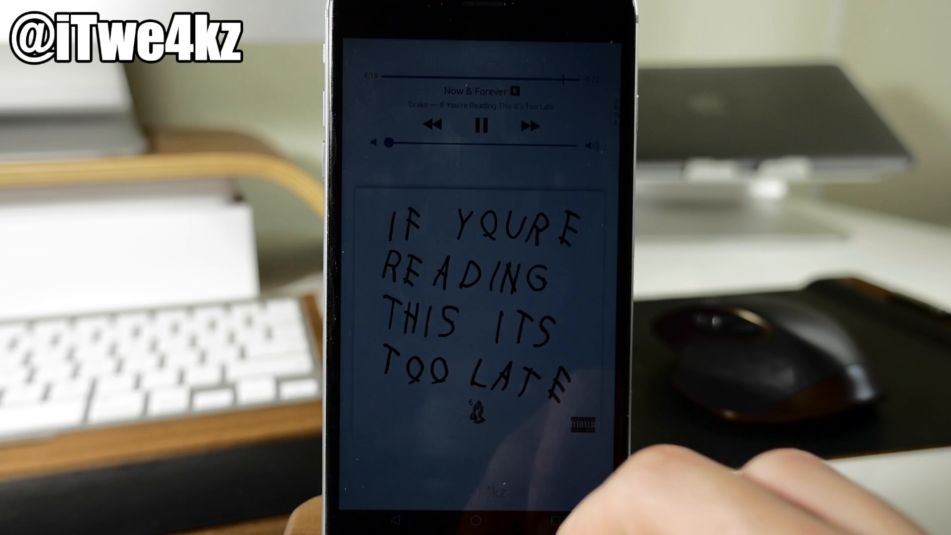
pyautogui.click(475, 516)
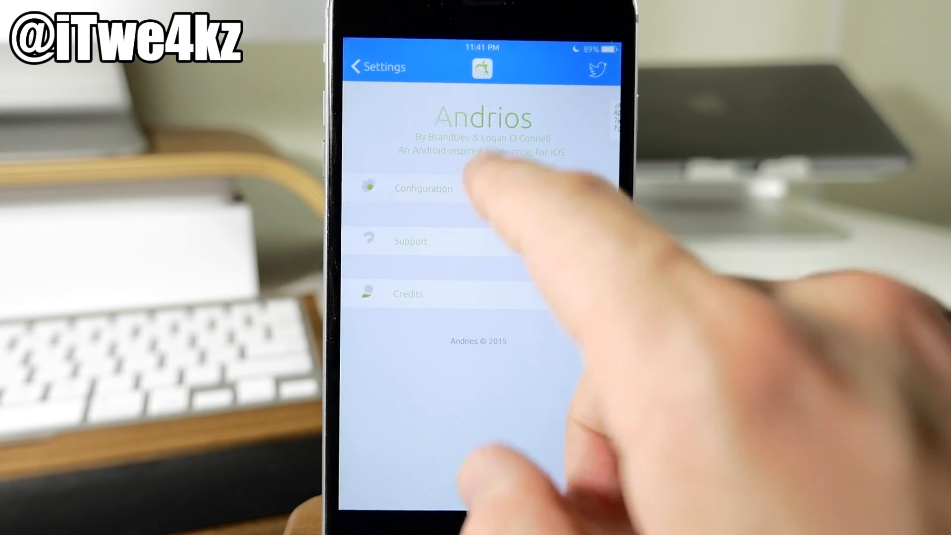
# - Enable Hold To Open Switcher under Configuration > Extras
pyautogui.click(422, 188)
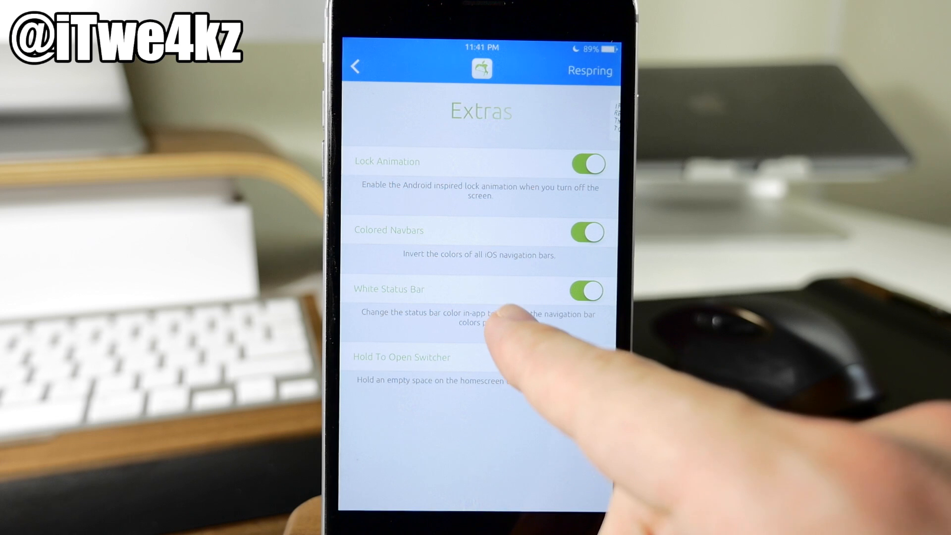
pyautogui.click(585, 358)
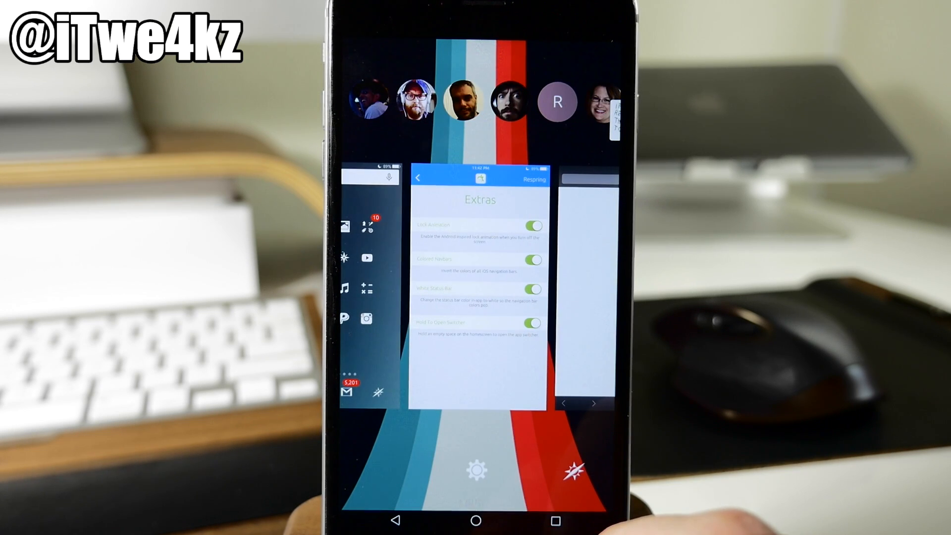
# - Close the app switcher via Home to return to the home screen
pyautogui.click(476, 519)
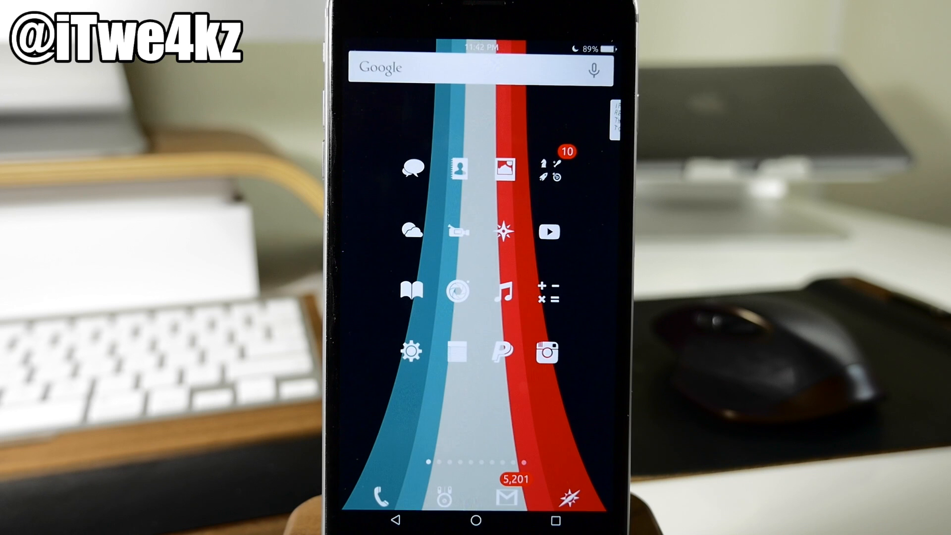